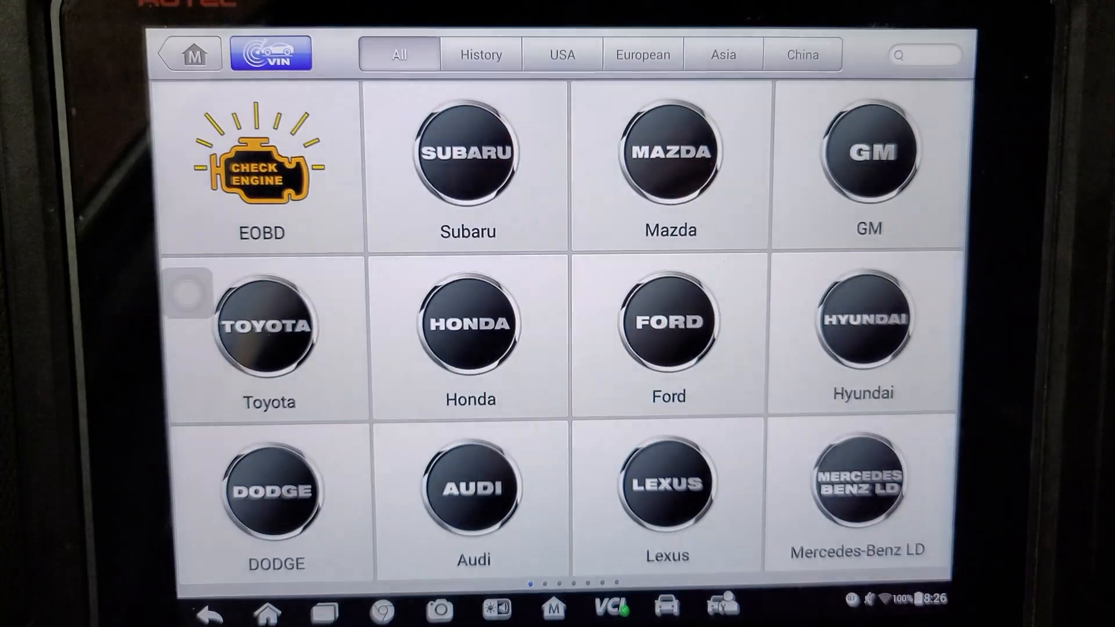
- Auto-detect the vehicle by VIN under Hyundai(USA) and confirm the 2013 Accent profile
left_click(466, 323)
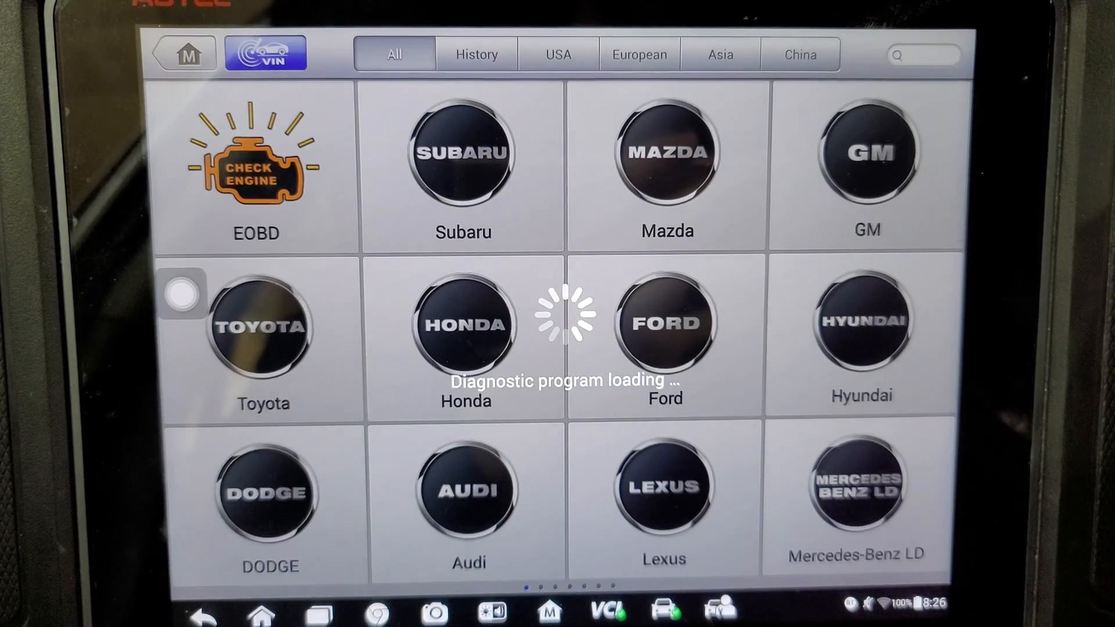
left_click(862, 324)
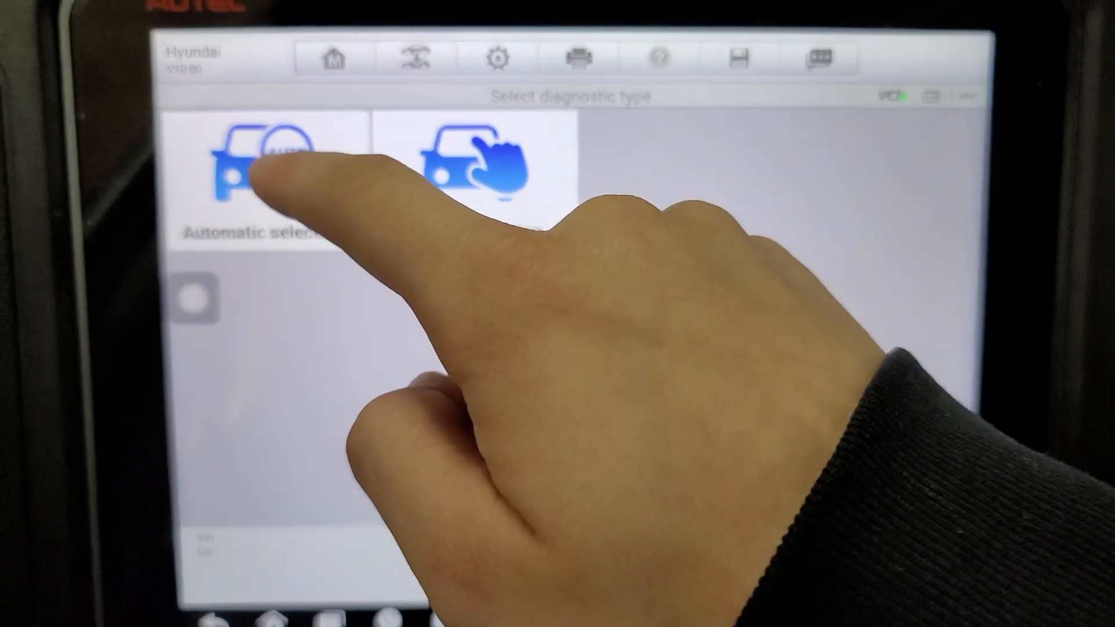
left_click(263, 164)
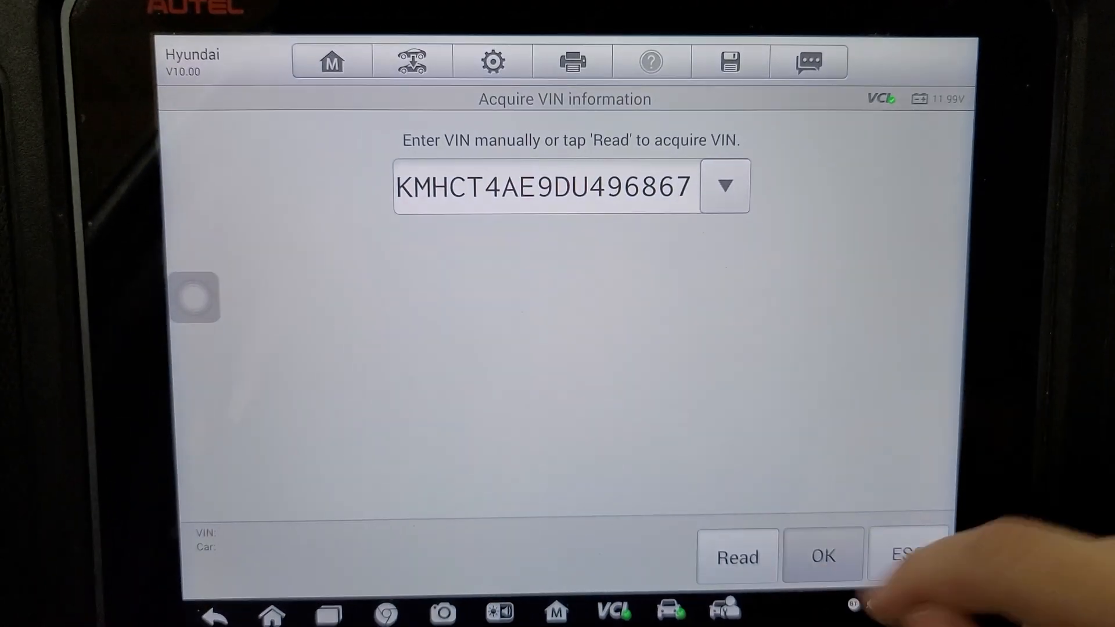
left_click(823, 555)
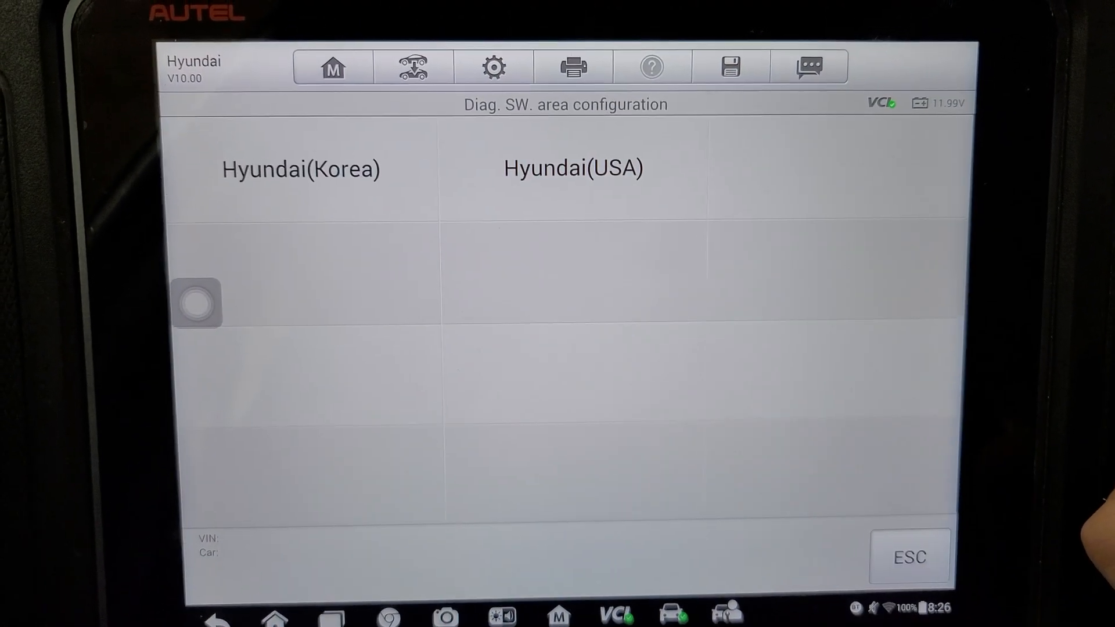
left_click(574, 168)
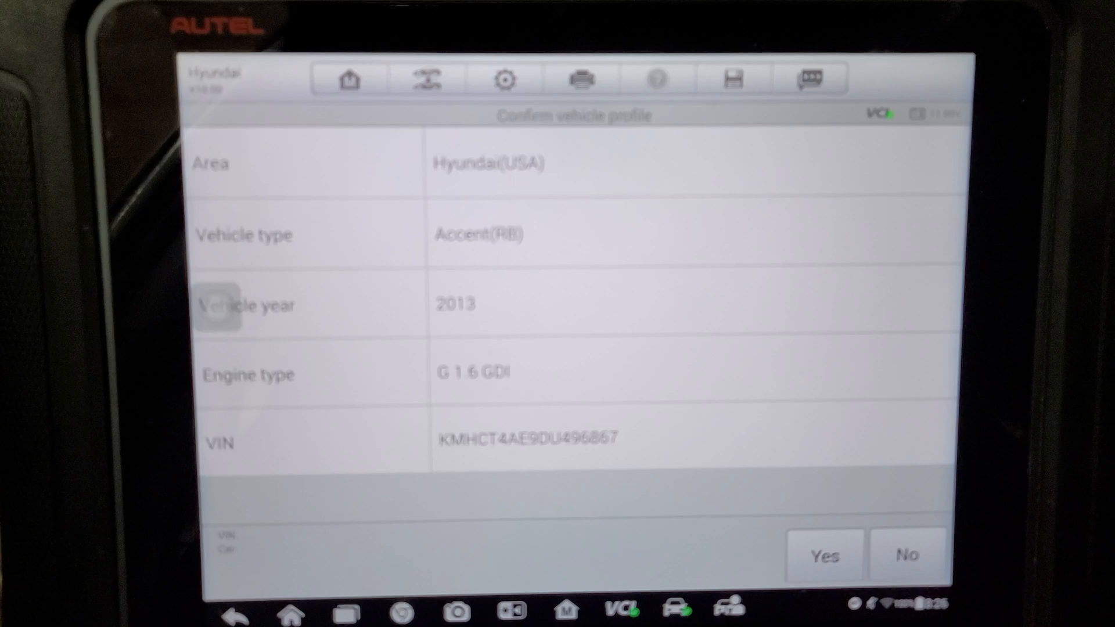
left_click(824, 555)
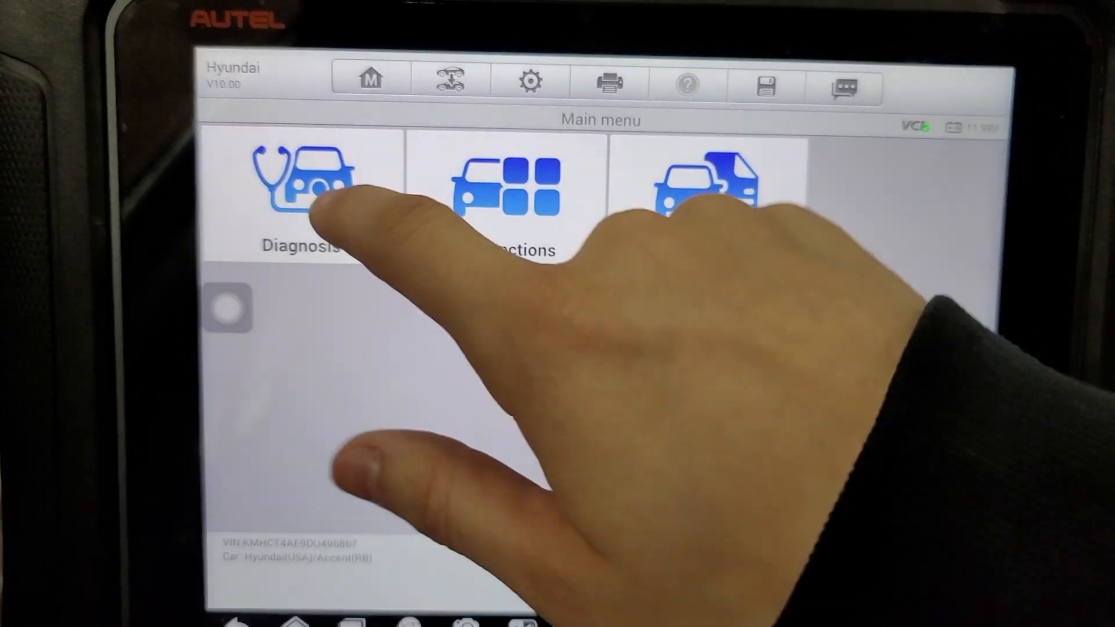
- Open the AB (Airbag) control unit to find the active B1762 coding error
left_click(306, 185)
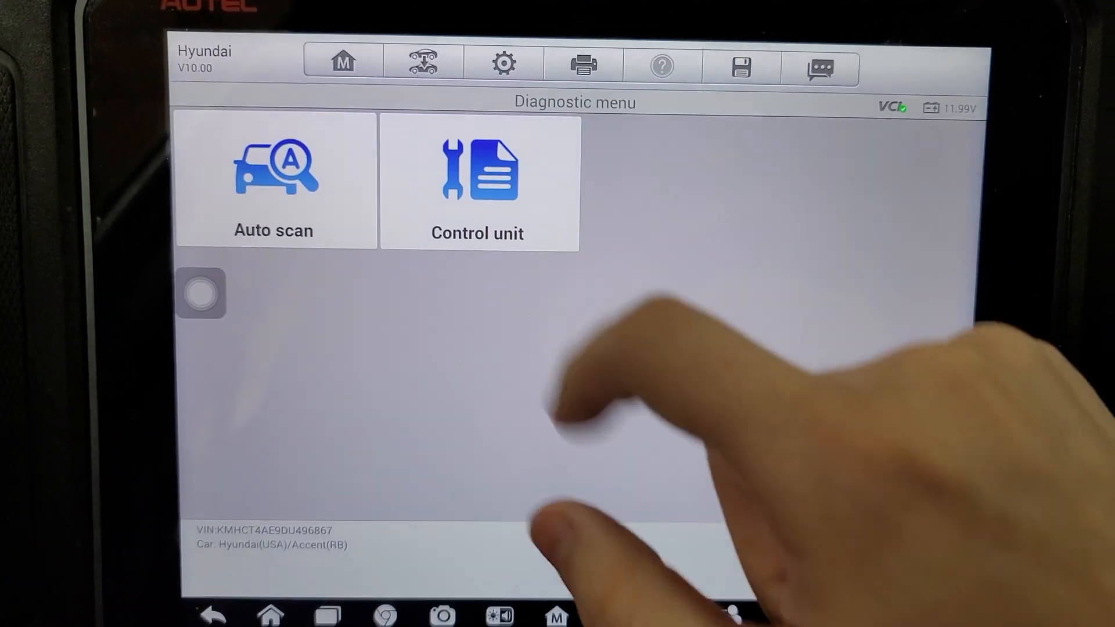
left_click(478, 181)
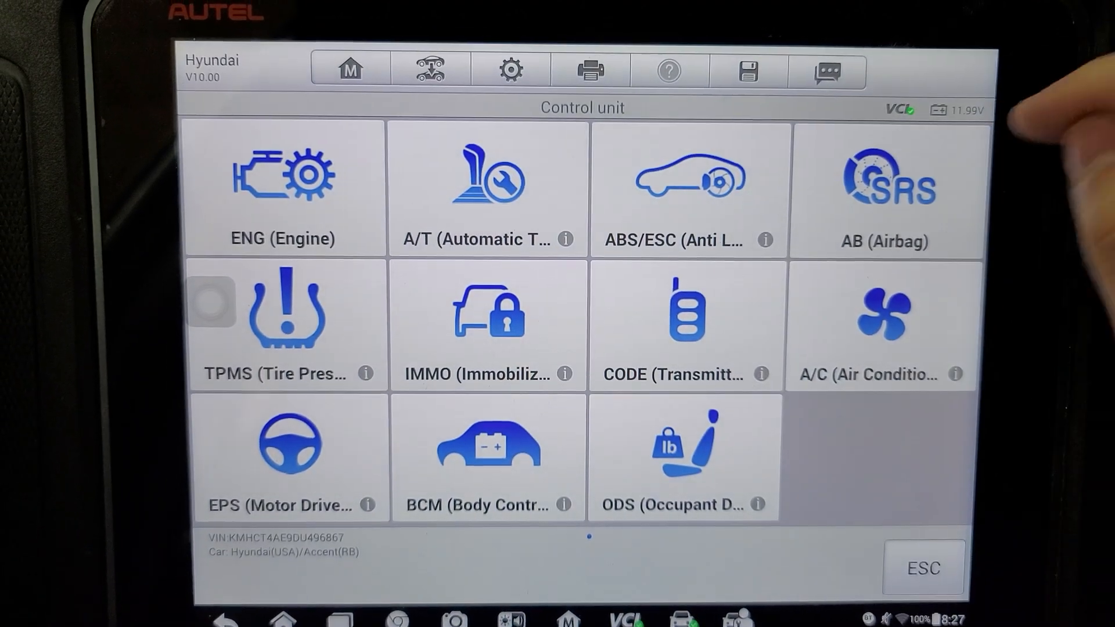
left_click(886, 185)
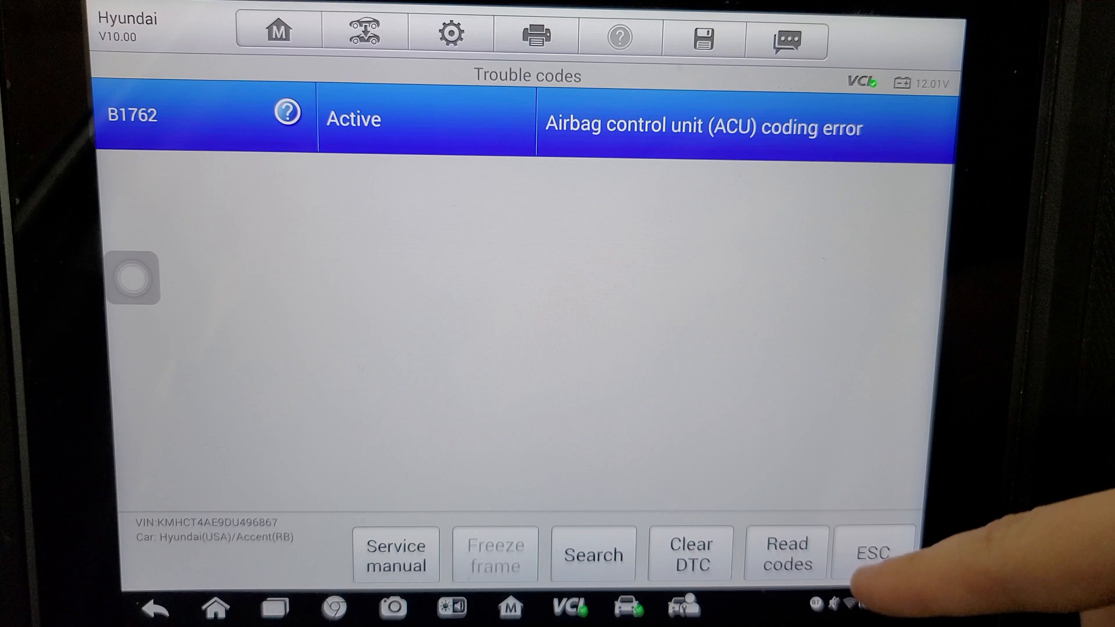
- Start ACU Variant coding from Special function and pass the information and caution notices
left_click(872, 553)
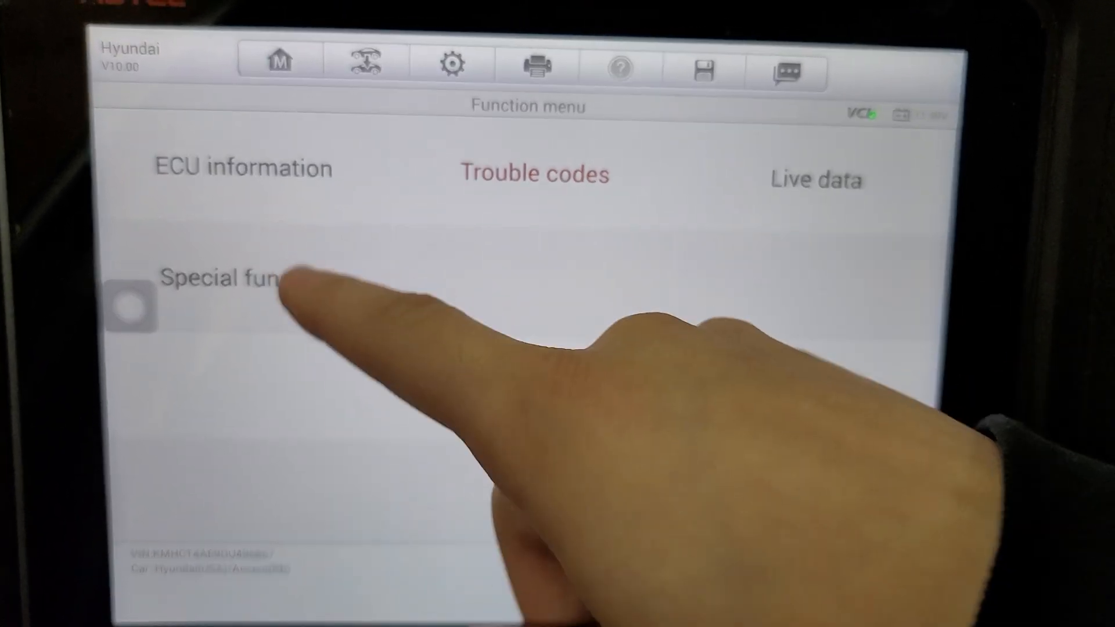
left_click(213, 278)
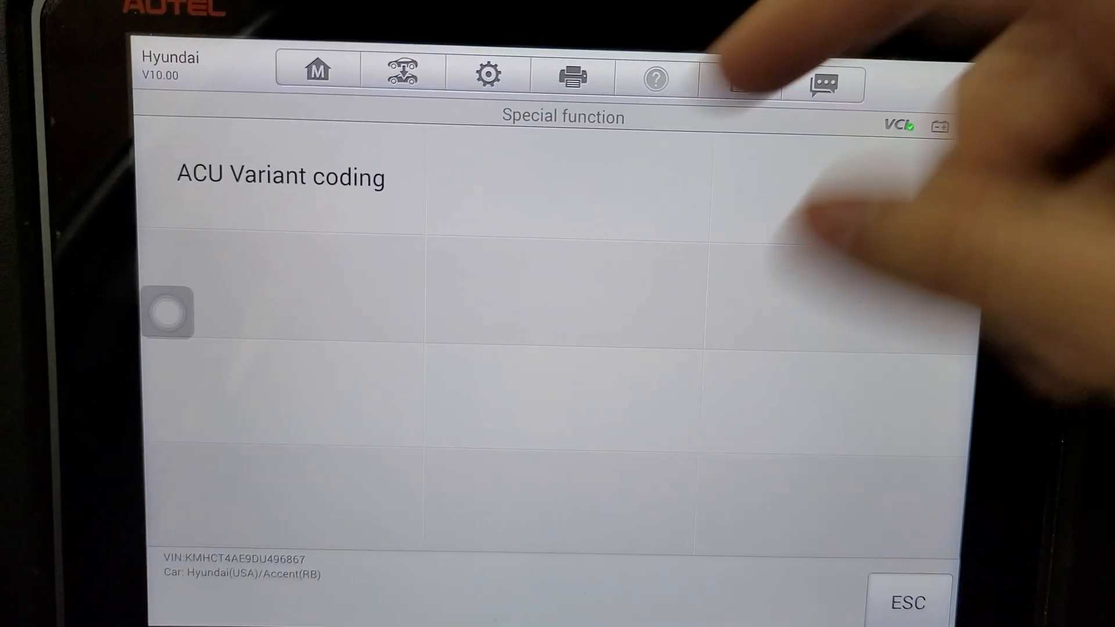
left_click(280, 177)
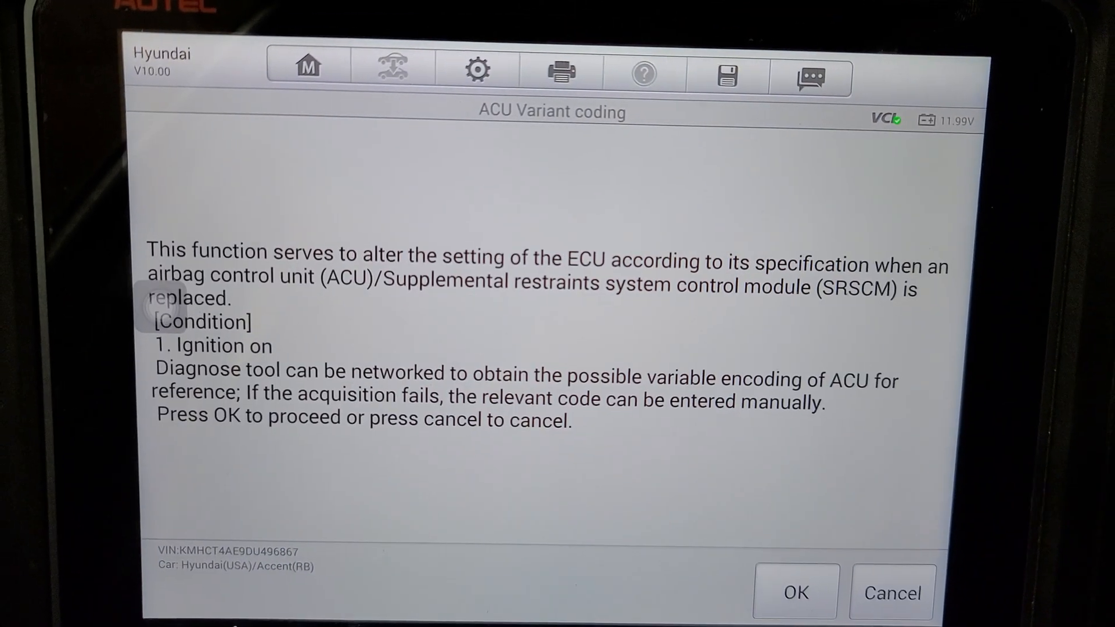
left_click(795, 592)
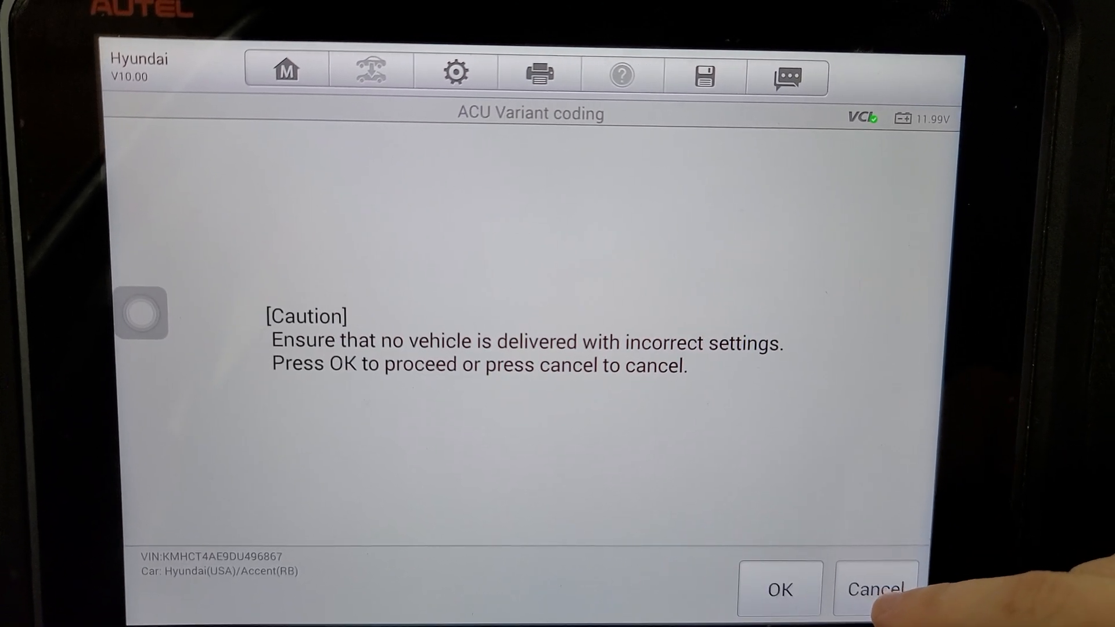
left_click(780, 589)
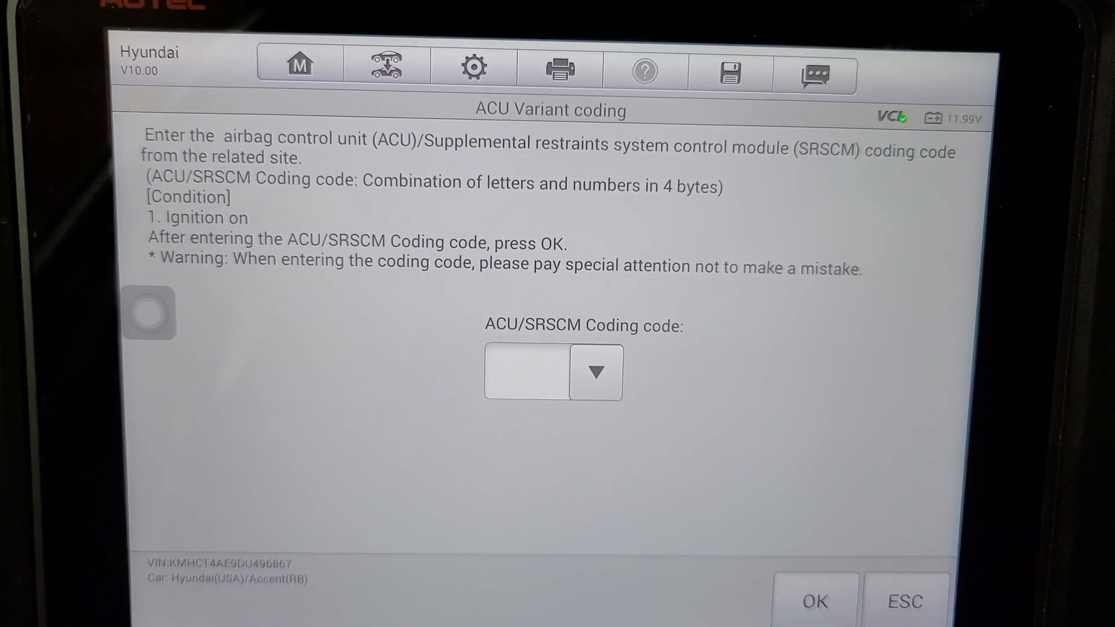
- Enter coding code RB38, submit it, and accept the warning to apply the coding
left_click(526, 373)
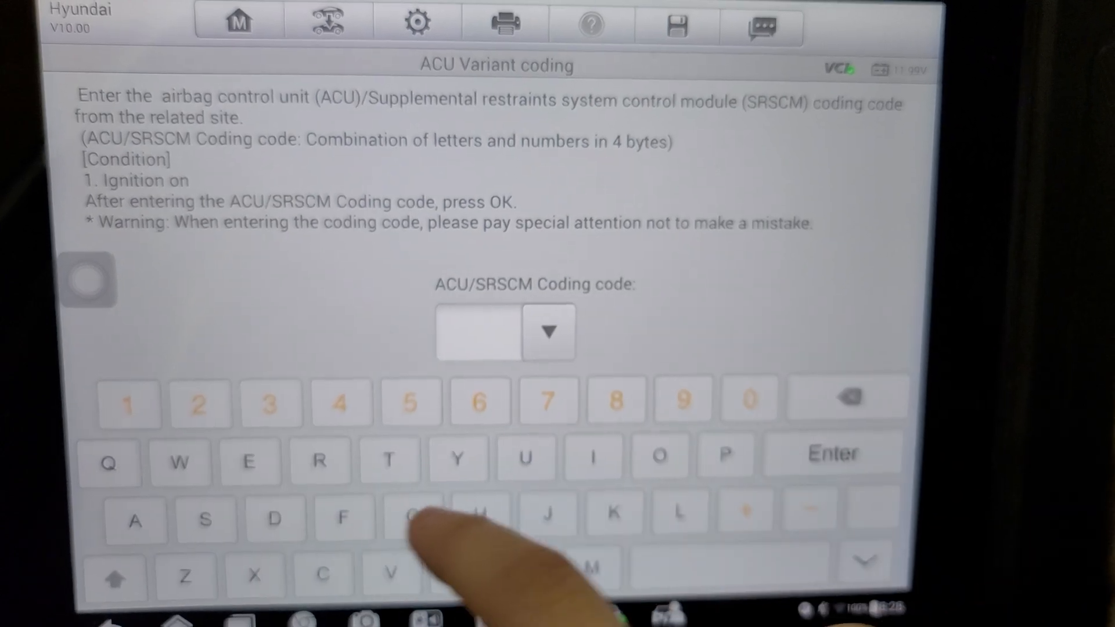
type("B38")
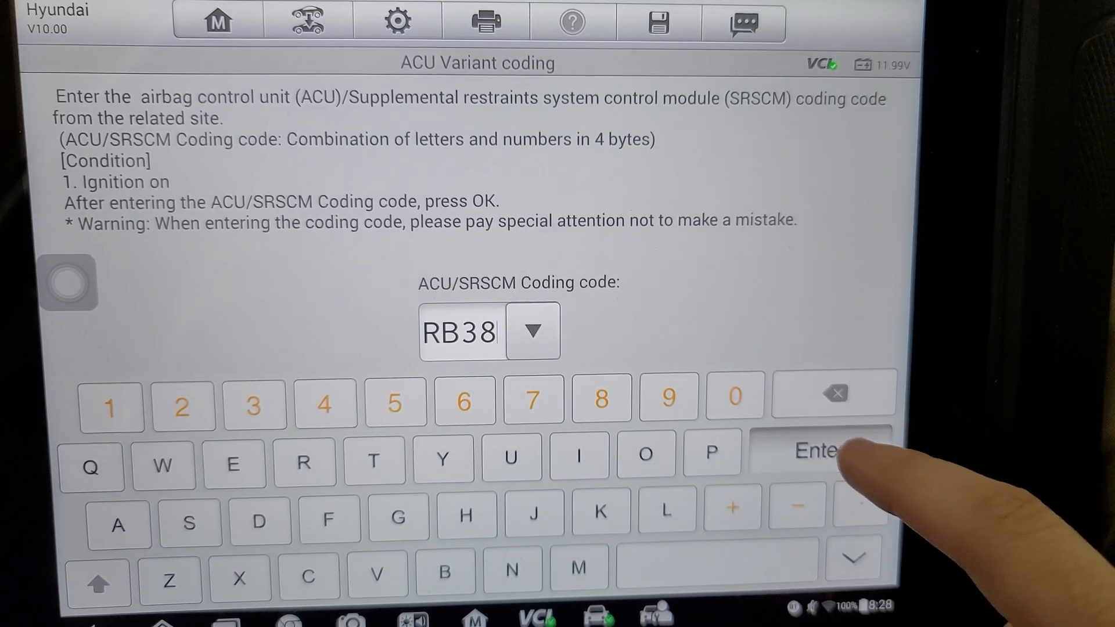
left_click(809, 451)
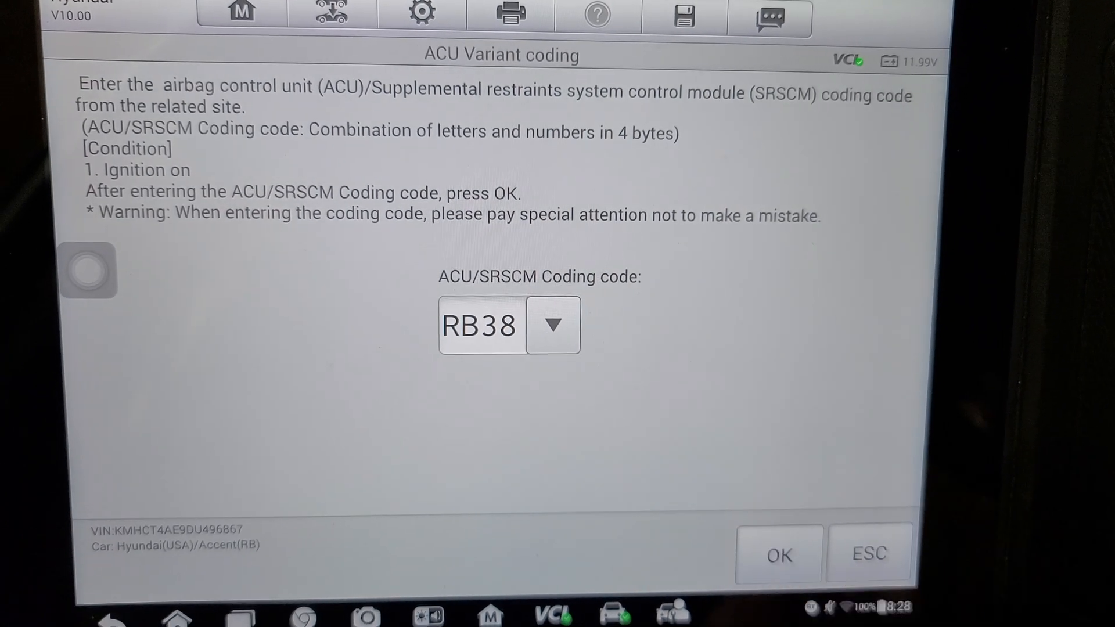
left_click(778, 555)
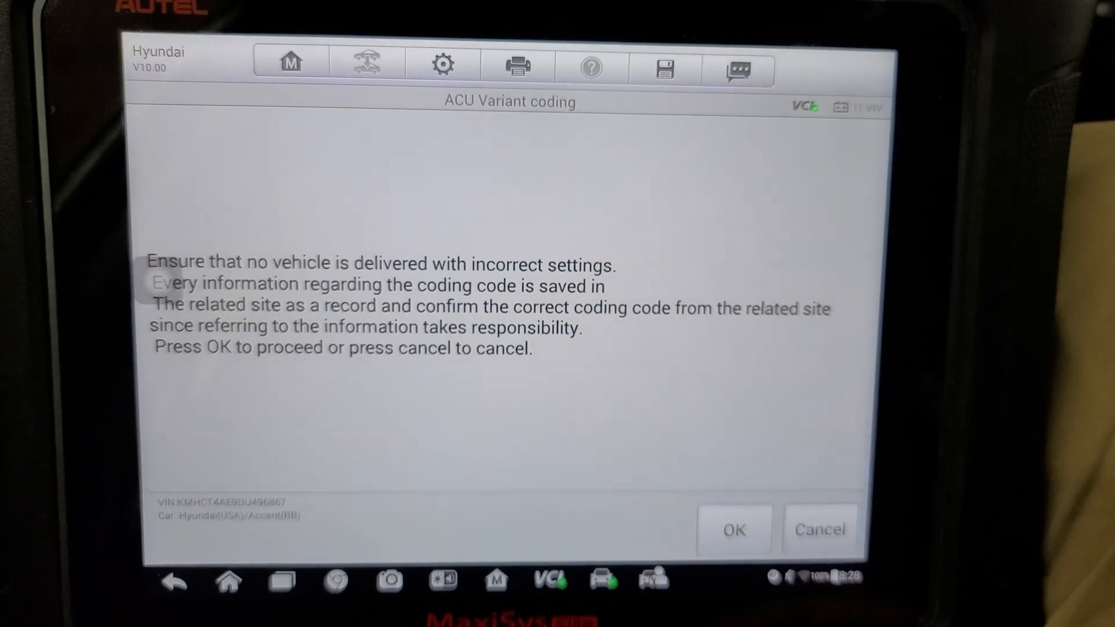
left_click(734, 538)
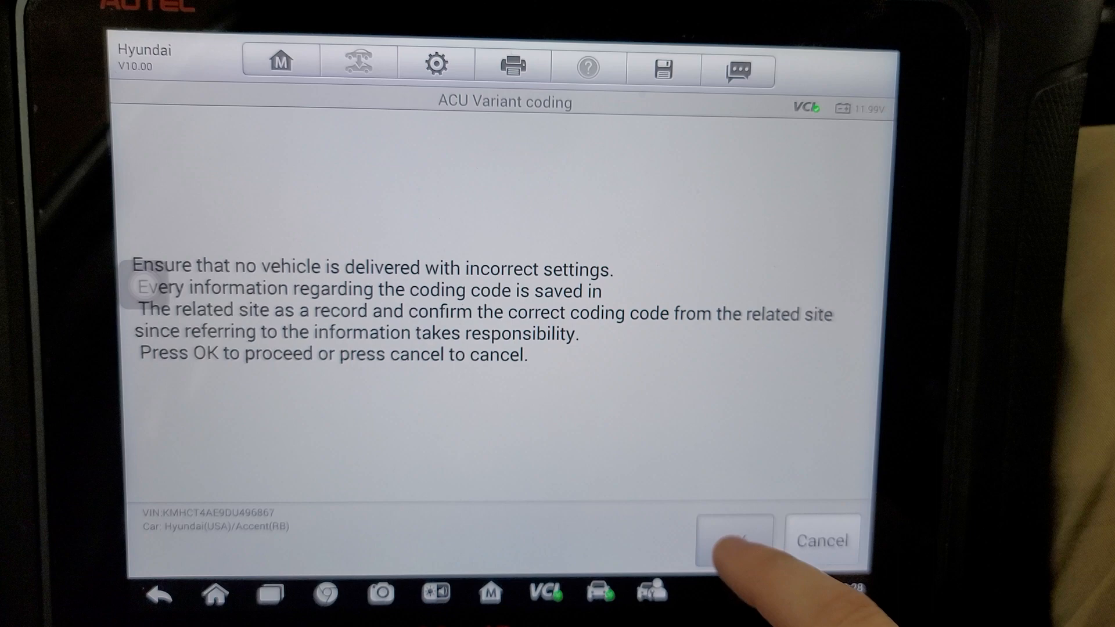
left_click(735, 539)
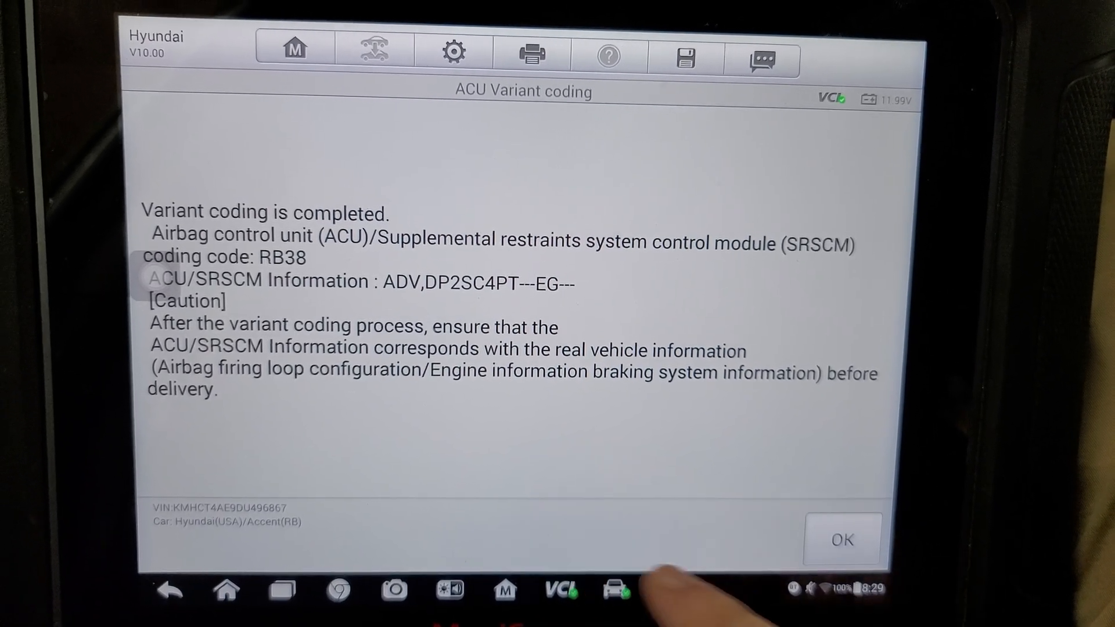
- Dismiss the completion message, confirm no trouble codes remain, and return to the Function menu
left_click(842, 540)
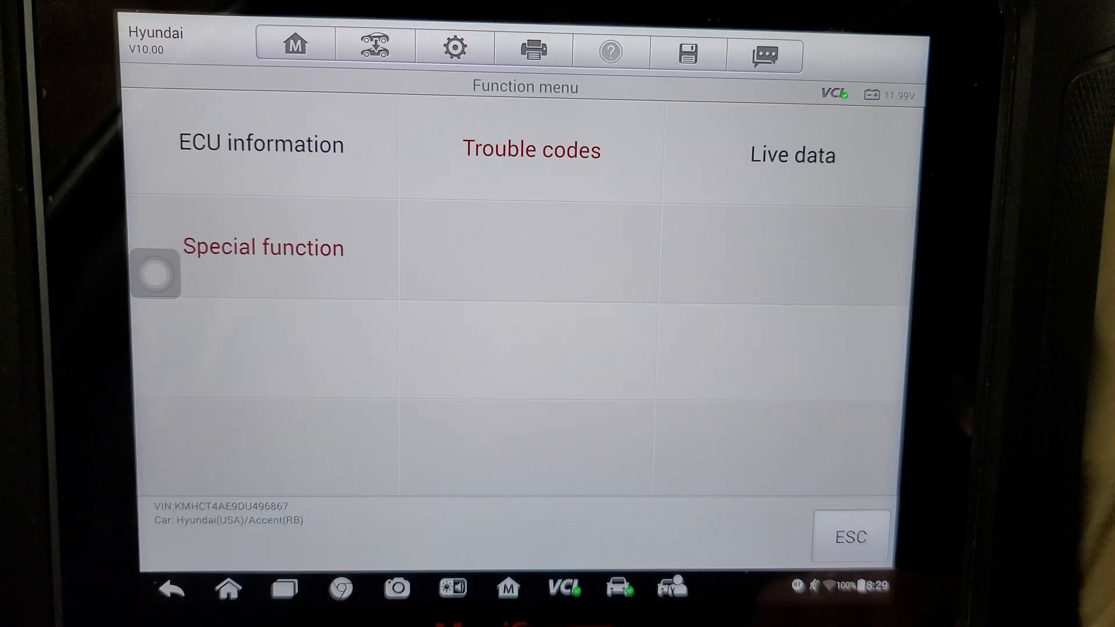
left_click(530, 149)
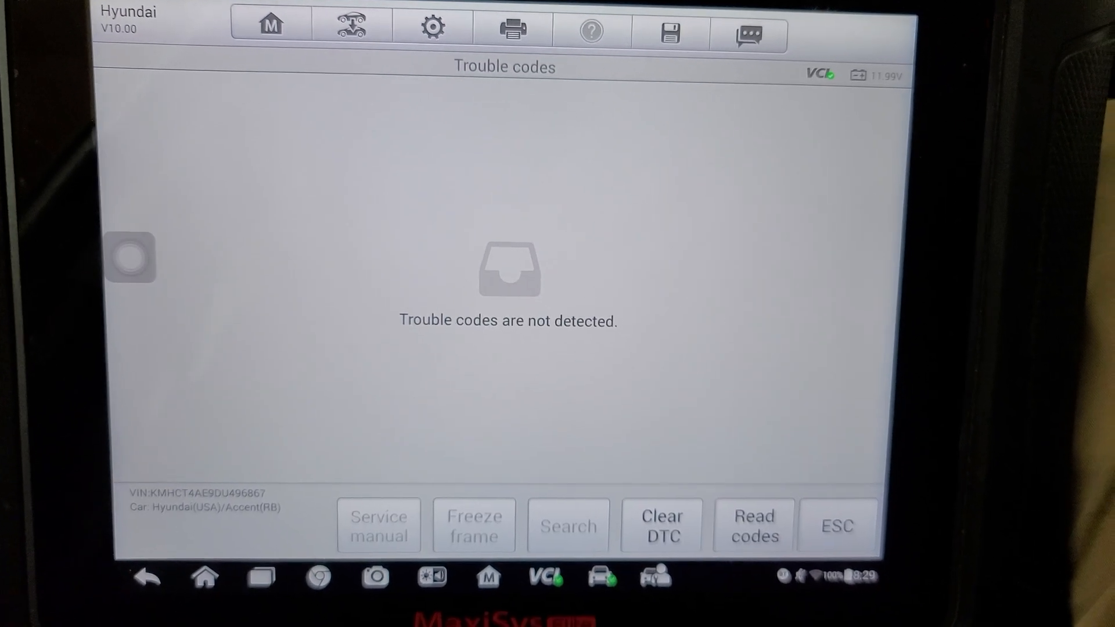
left_click(836, 525)
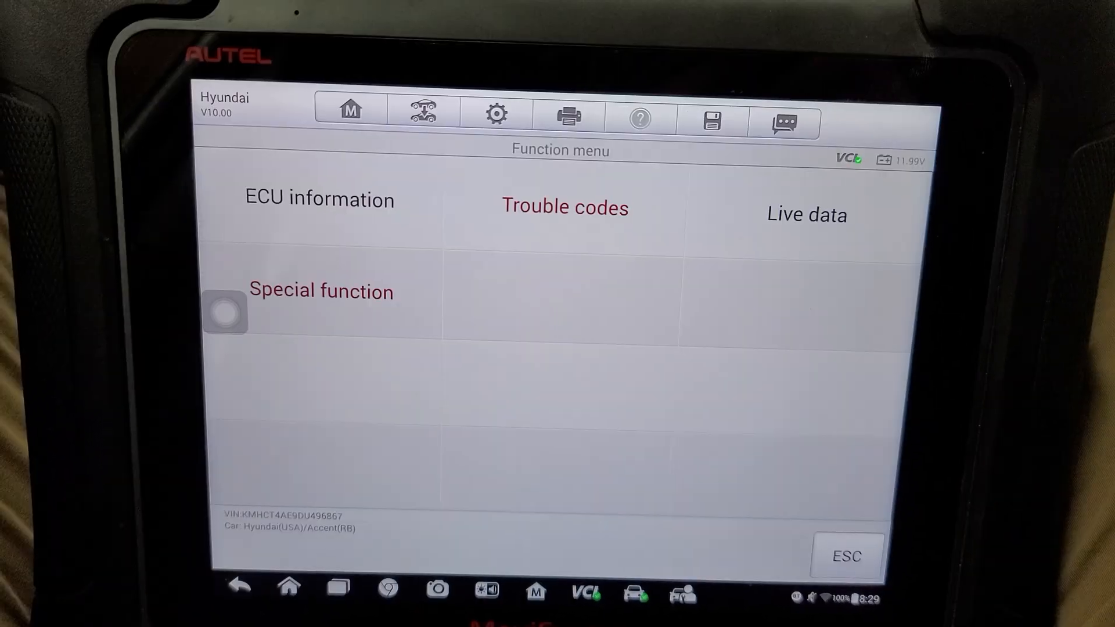